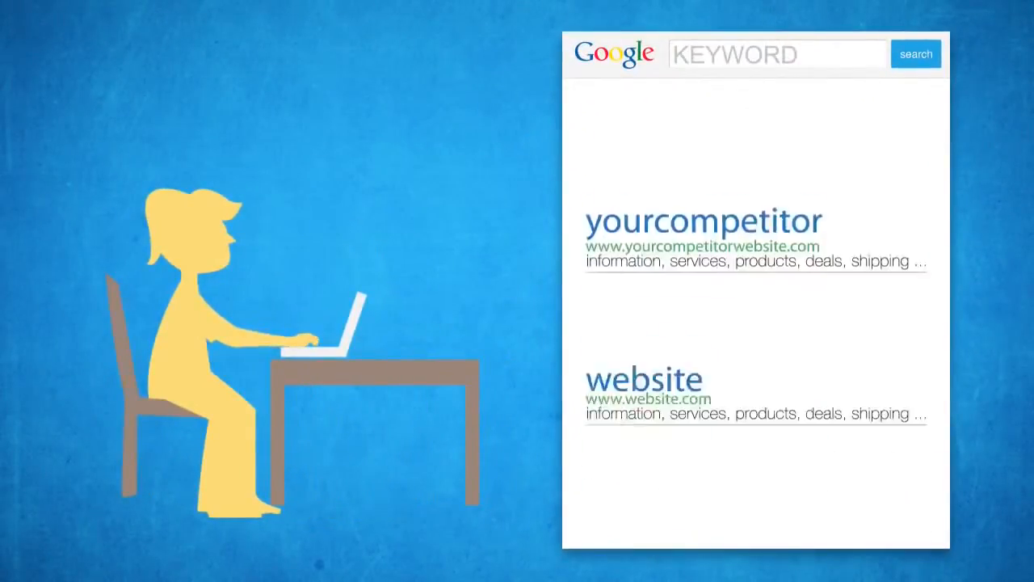
pyautogui.scroll(-3)
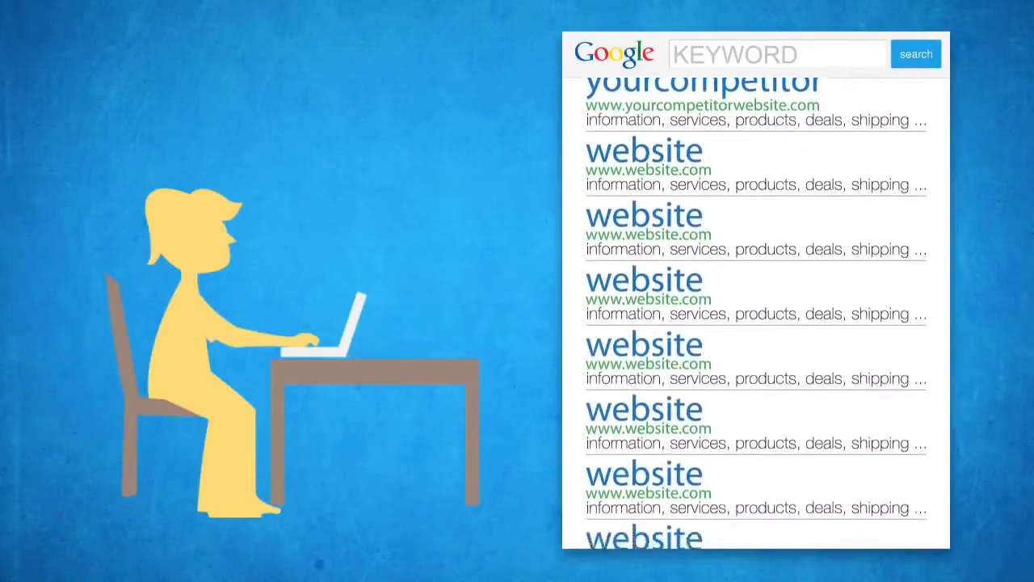
pyautogui.scroll(-3)
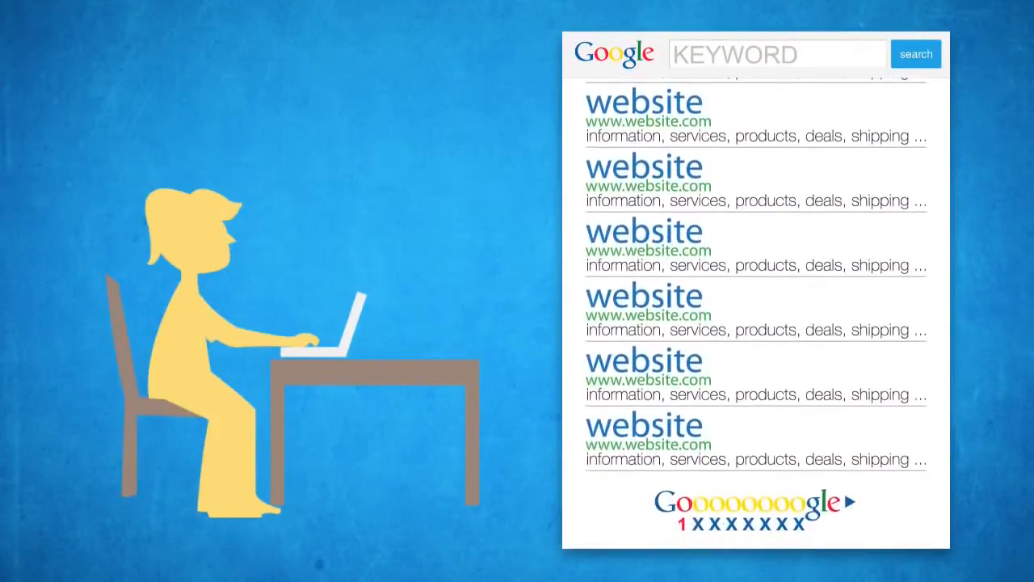